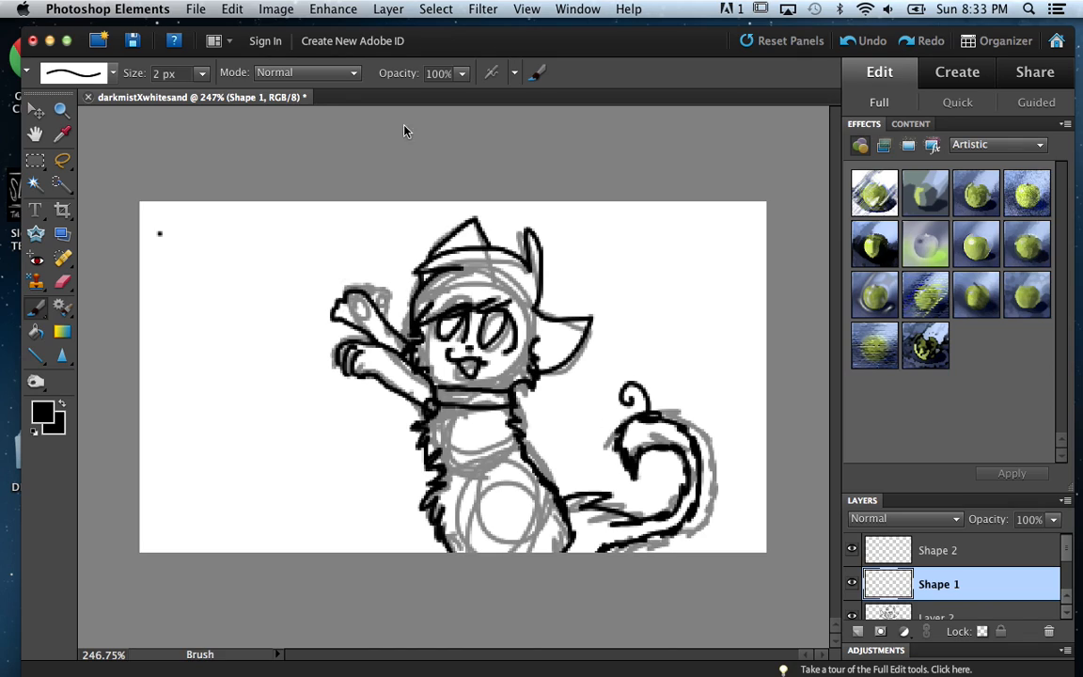
mouse_move(554, 21)
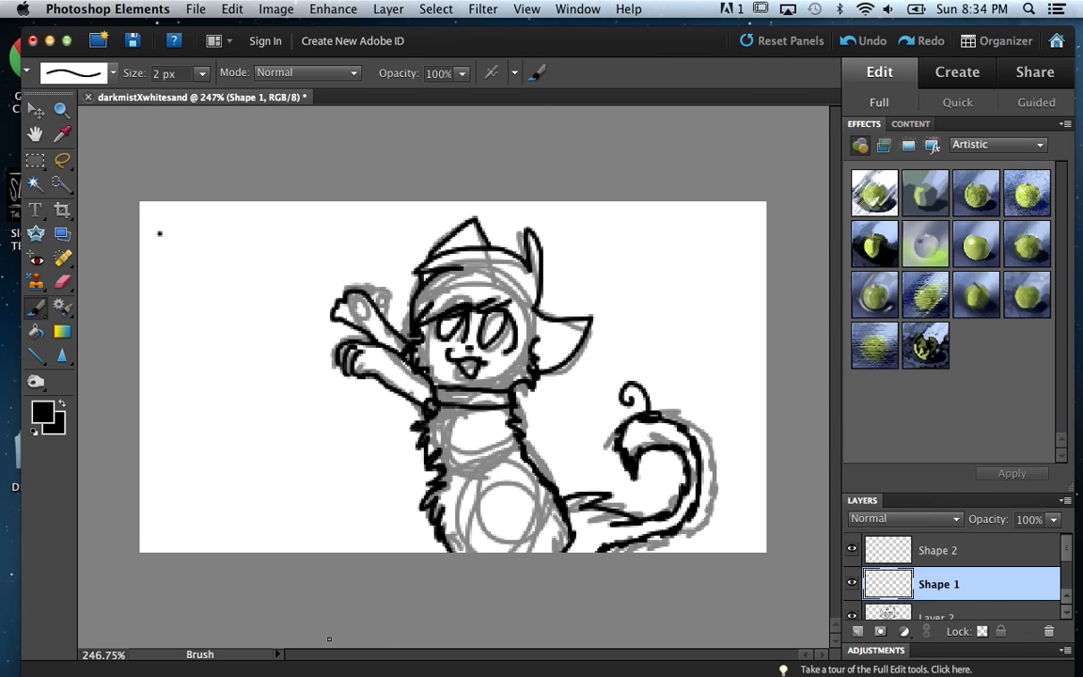
mouse_move(199, 634)
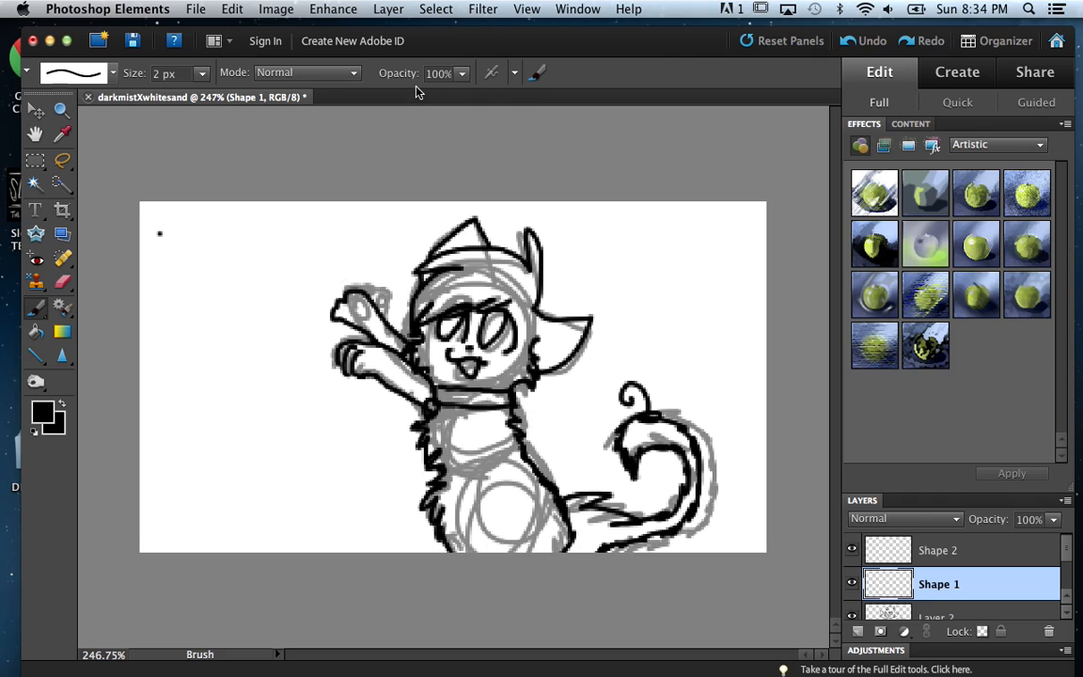
mouse_move(449, 127)
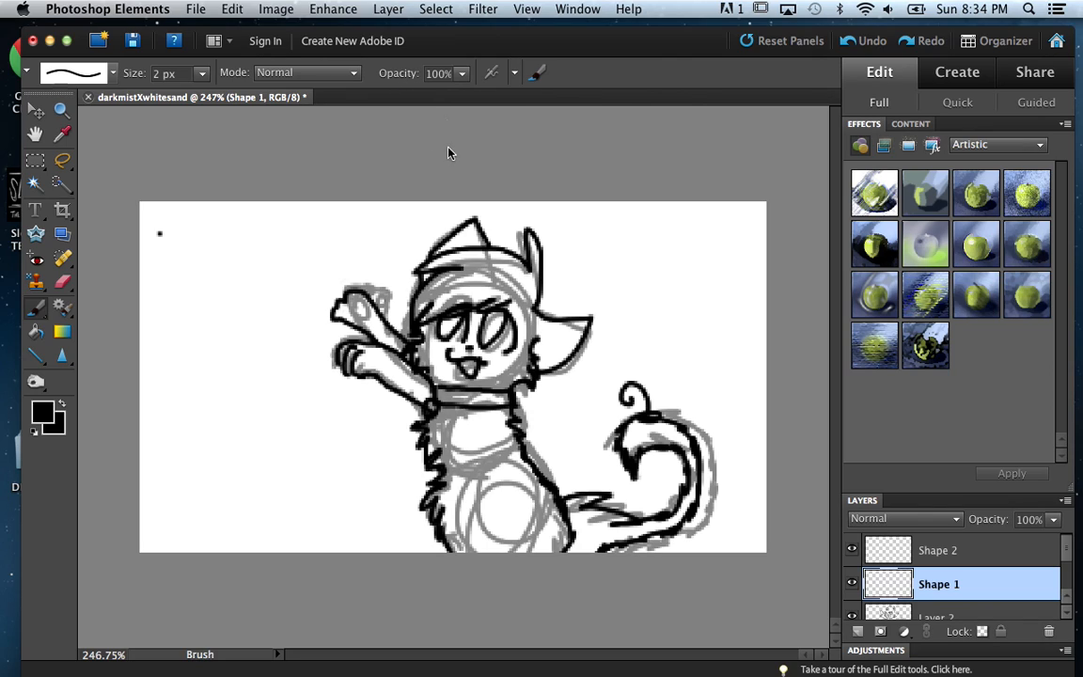
mouse_move(436, 194)
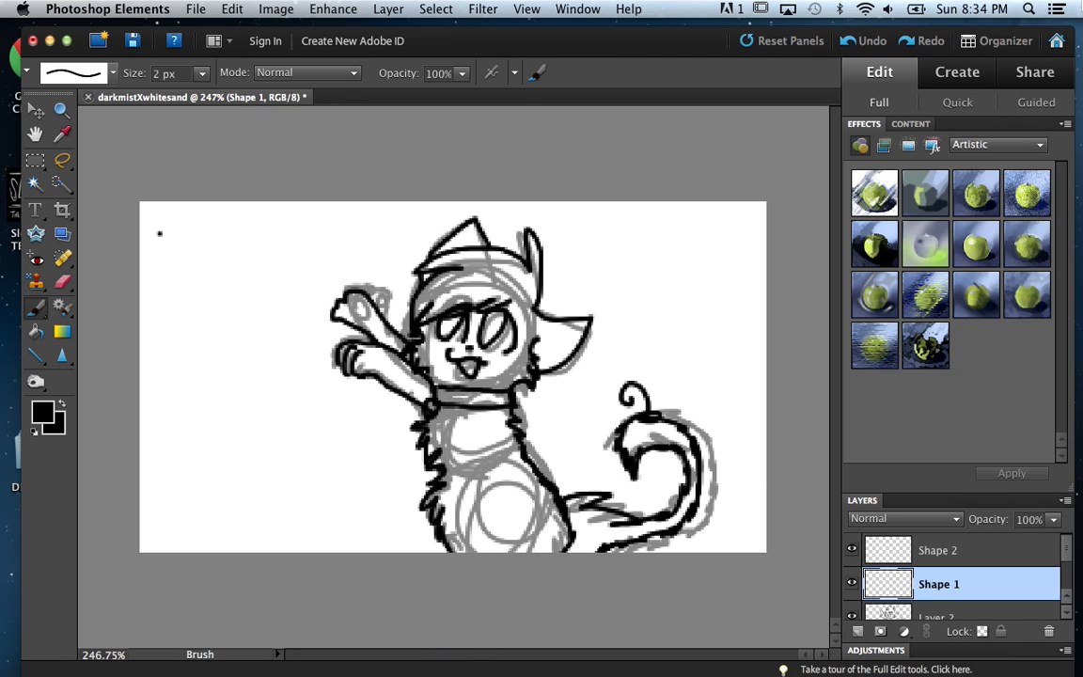
mouse_move(920, 74)
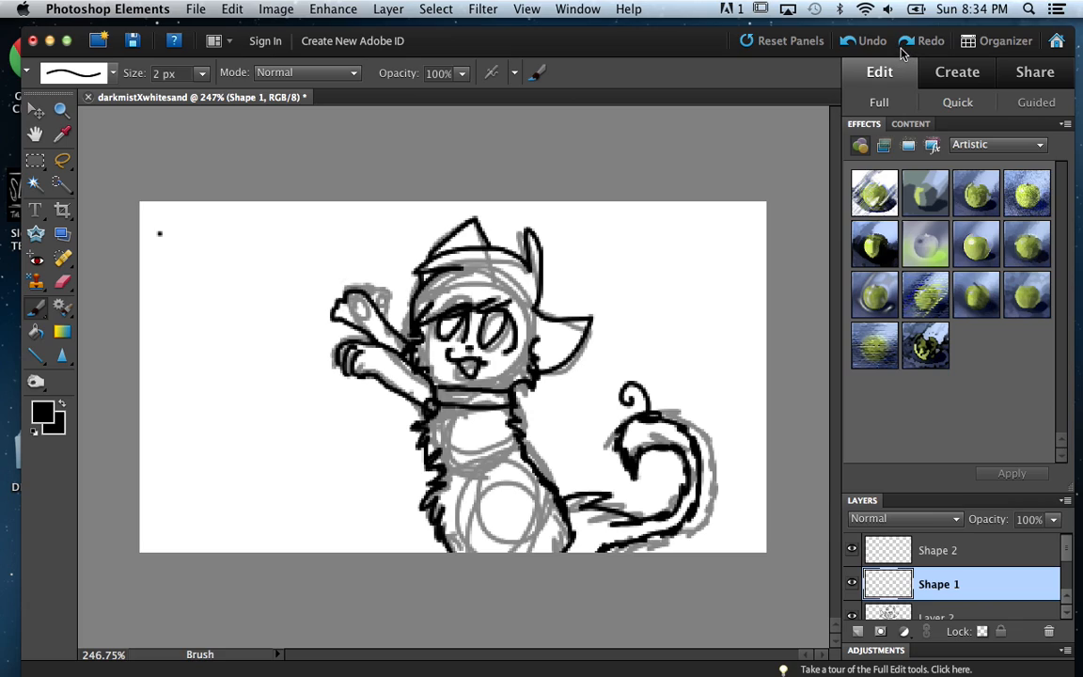
mouse_move(901, 58)
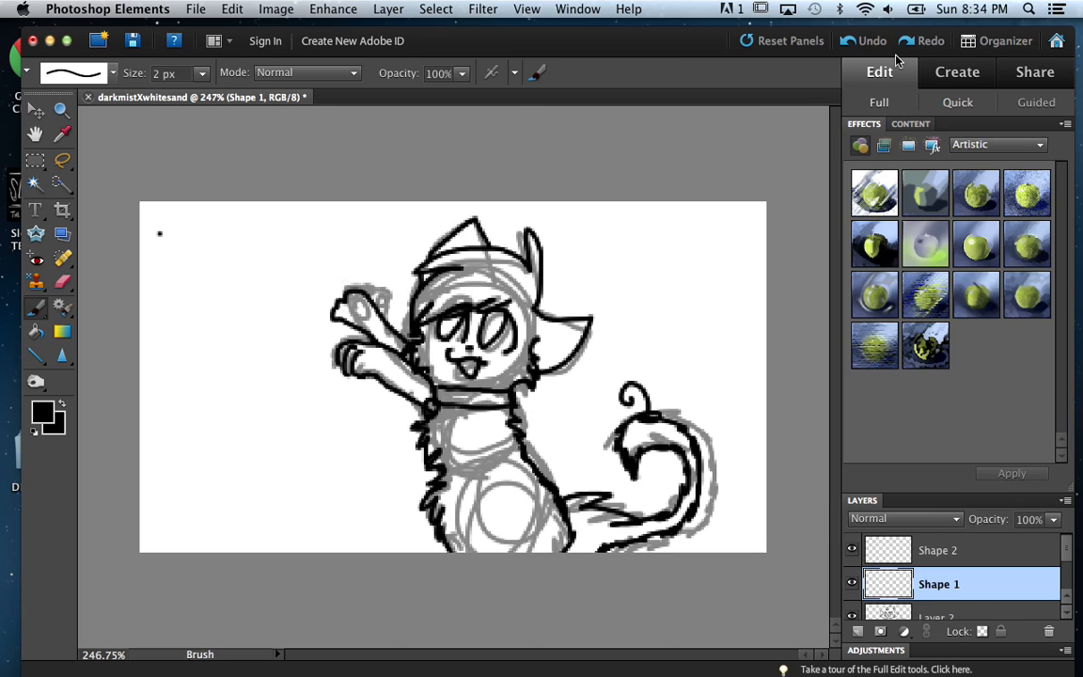